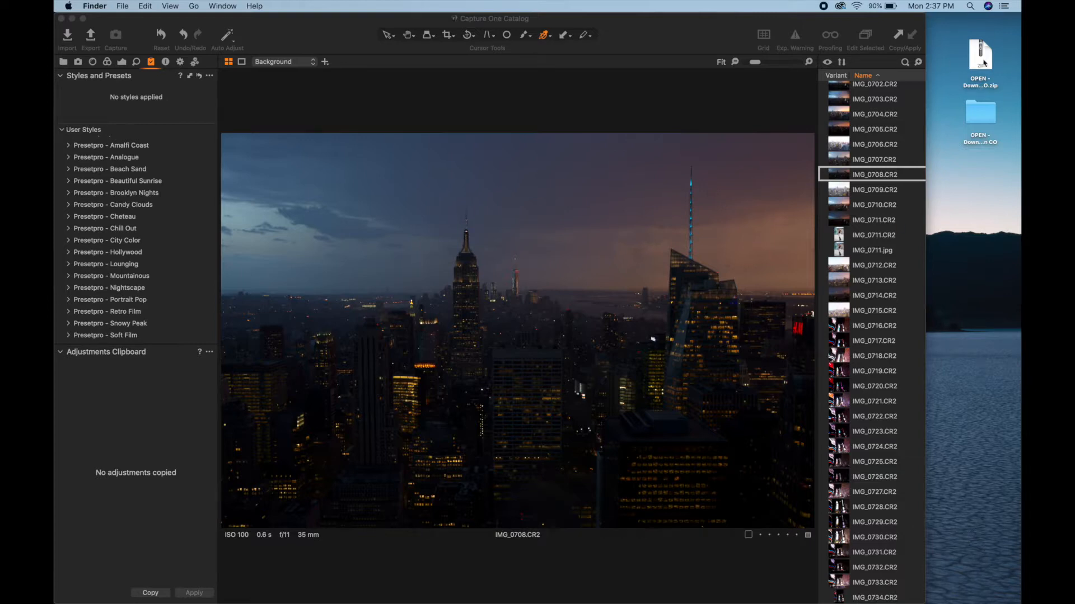
- Start a style import from the Styles and Presets tool's options menu
{"action": "double_click", "coordinate": [980, 112]}
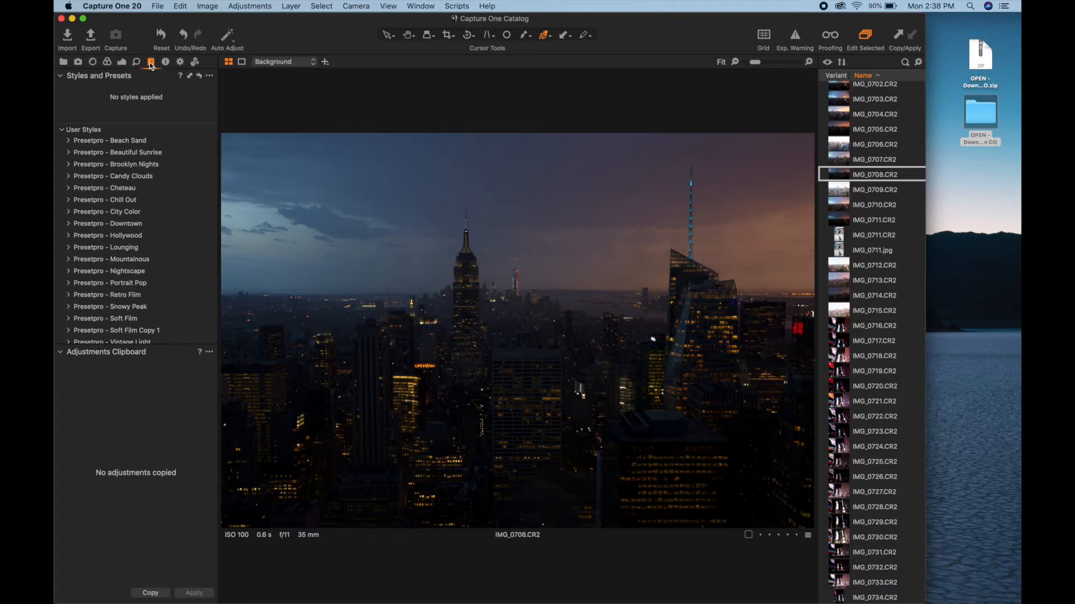
{"action": "left_click", "coordinate": [209, 76]}
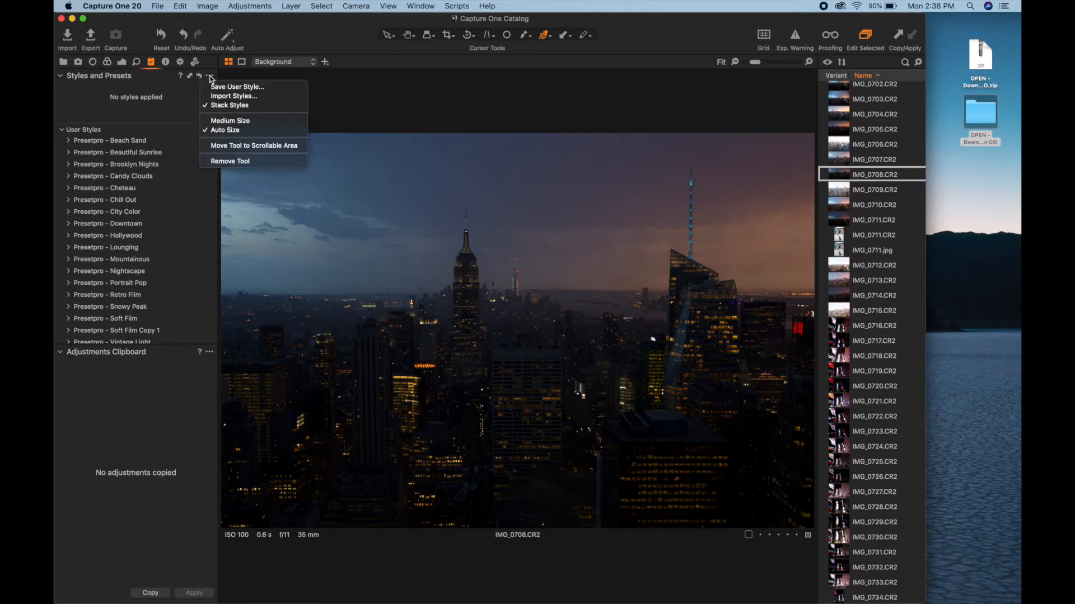
{"action": "mouse_move", "coordinate": [233, 96]}
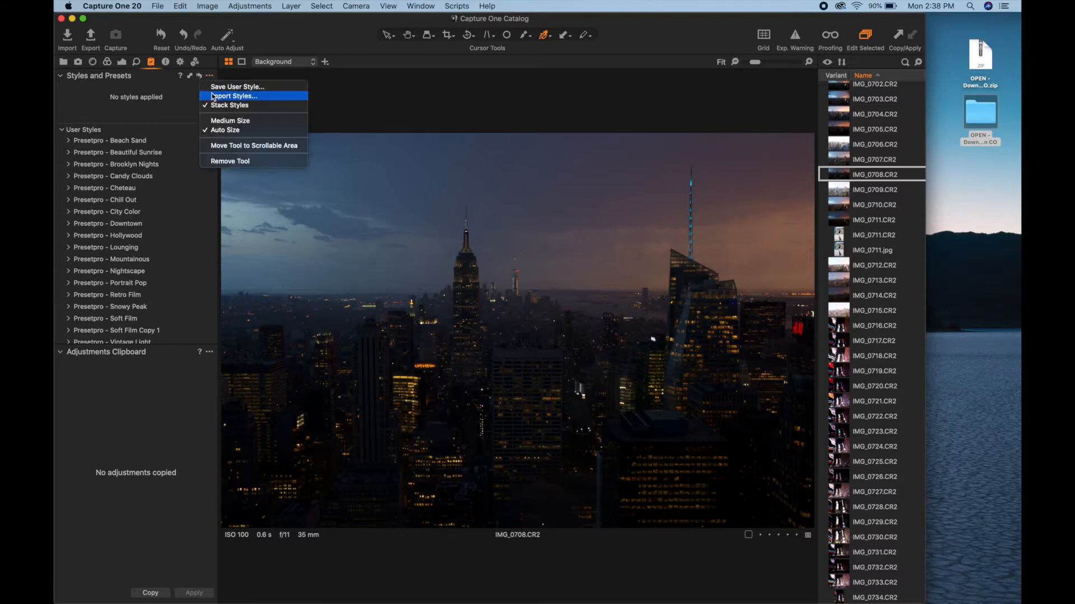
{"action": "left_click", "coordinate": [232, 95]}
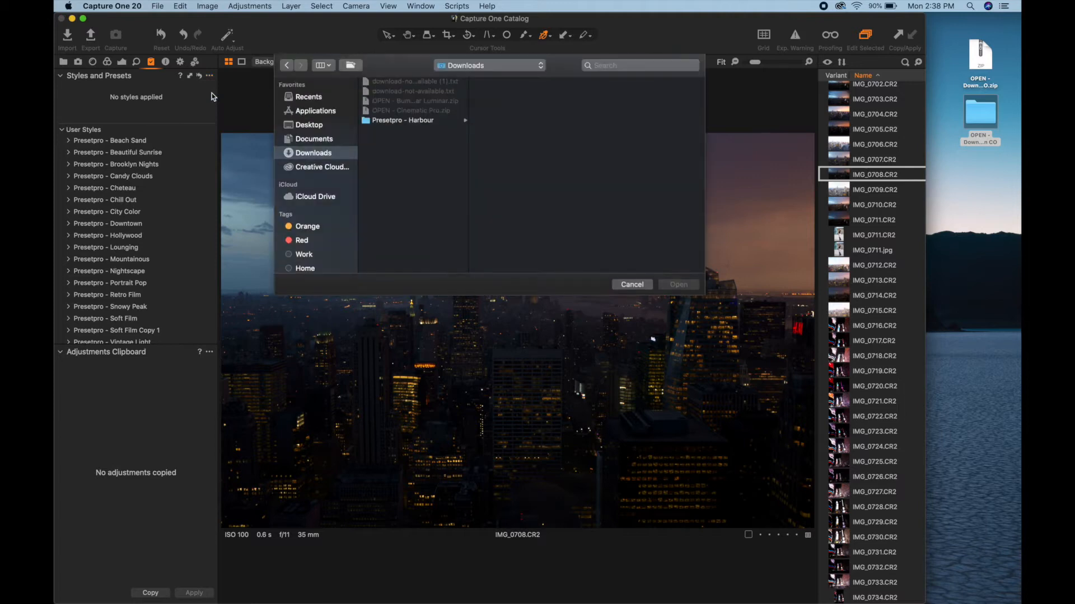
- Import the Downtown .costylepack from Desktop > OPEN - Downtown CO
{"action": "left_click", "coordinate": [310, 125]}
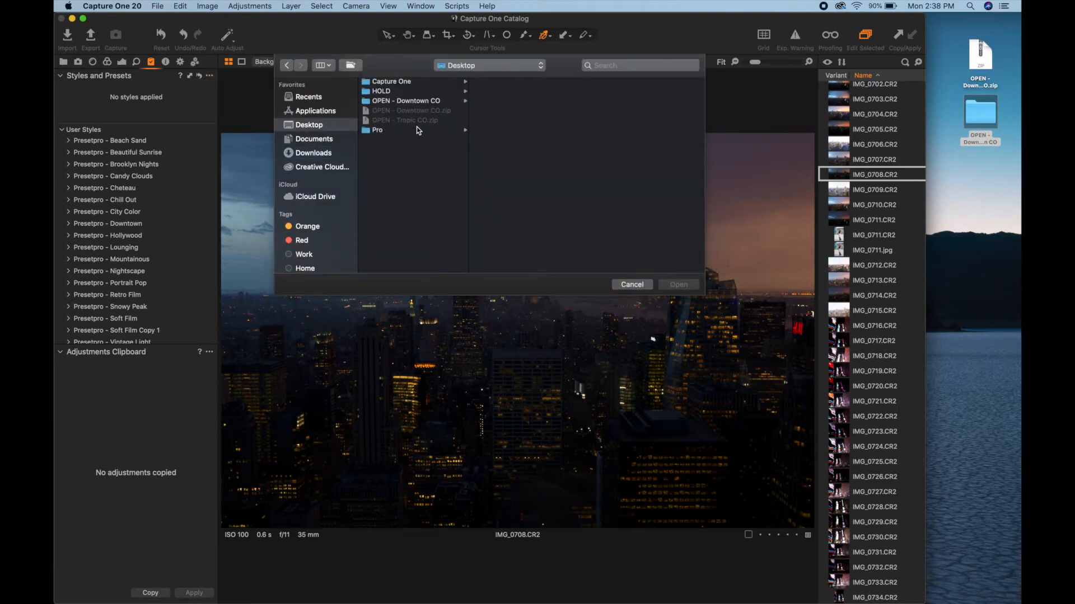
{"action": "left_click", "coordinate": [405, 100]}
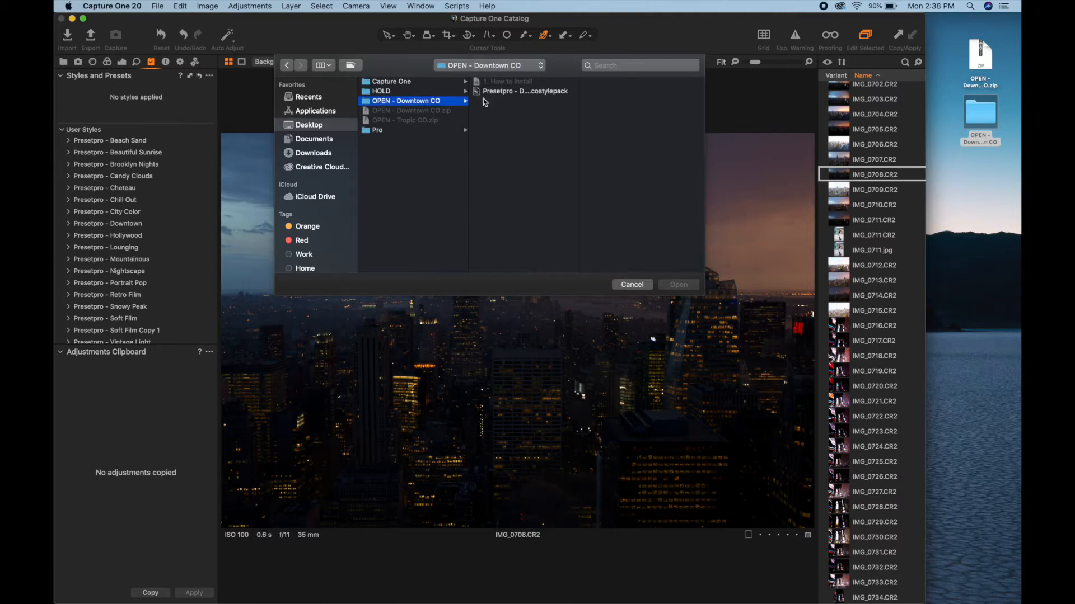
{"action": "left_click", "coordinate": [524, 91]}
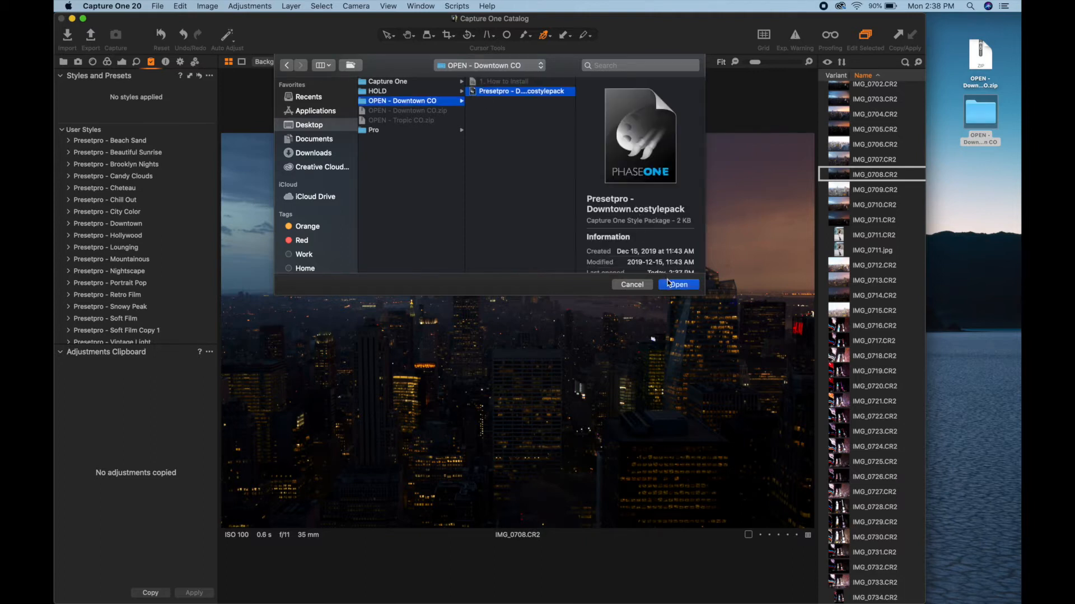
{"action": "left_click", "coordinate": [678, 285]}
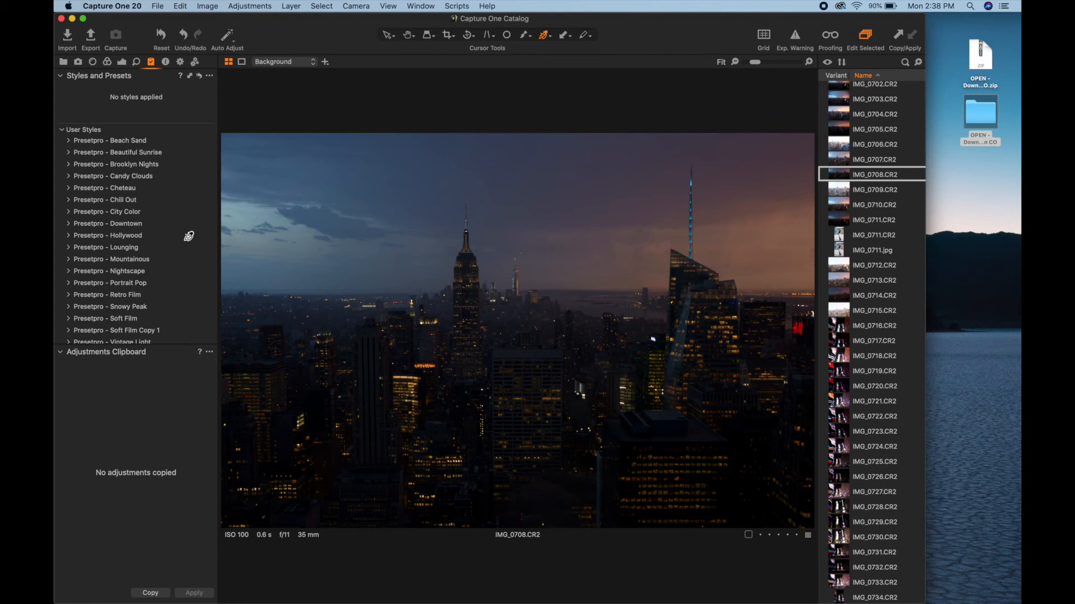
- Apply the Presetpro - Downtown style to the night skyline photo for brighter teal-orange tones
{"action": "scroll", "scroll_direction": "down", "scroll_amount": 3}
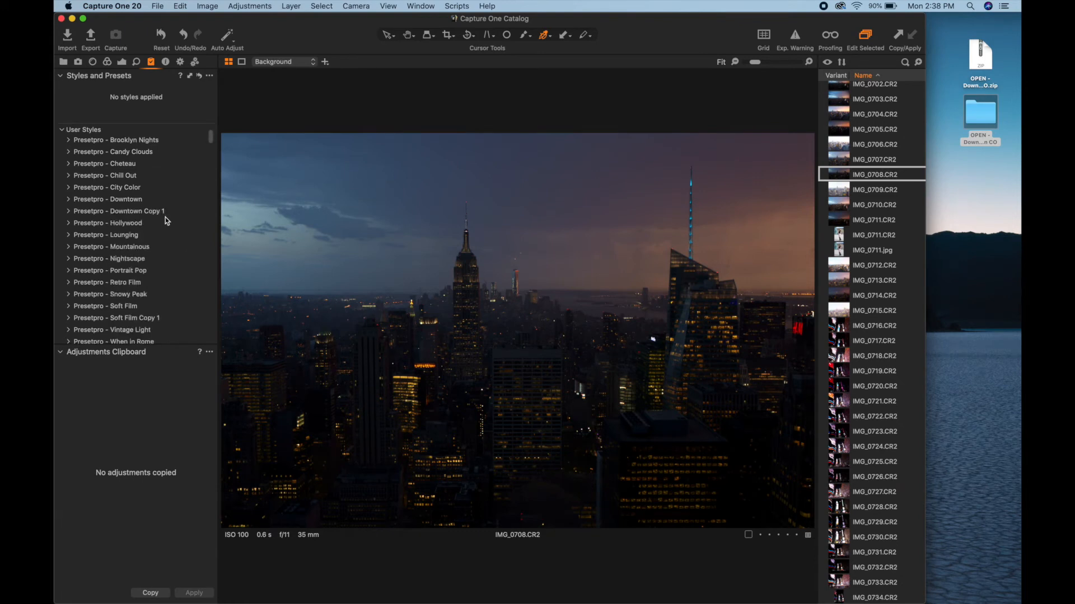
{"action": "left_click", "coordinate": [70, 199]}
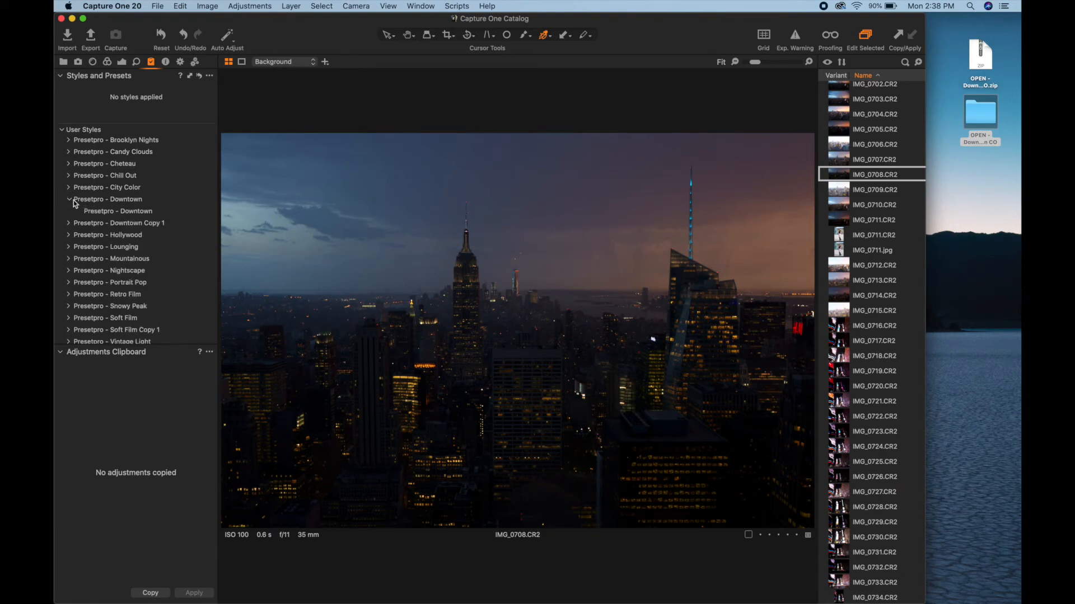
{"action": "left_click", "coordinate": [117, 211]}
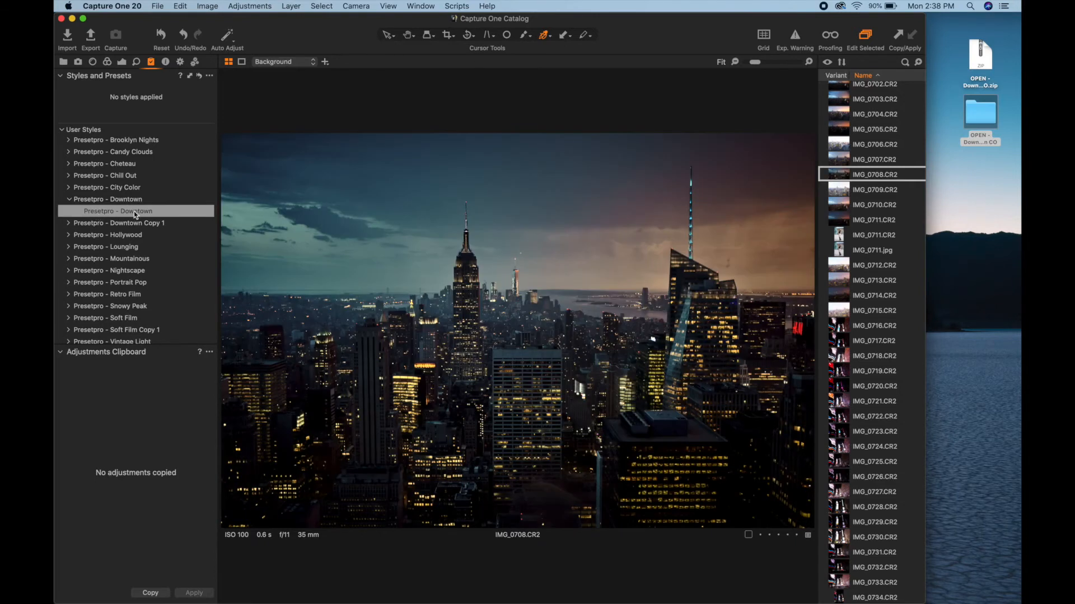
{"action": "left_click", "coordinate": [118, 211]}
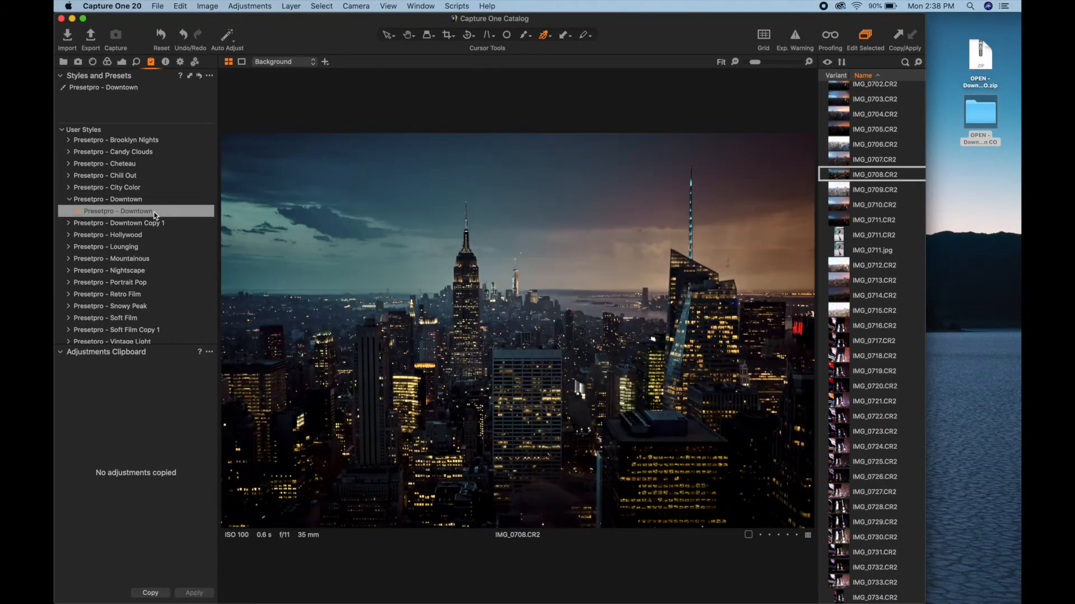